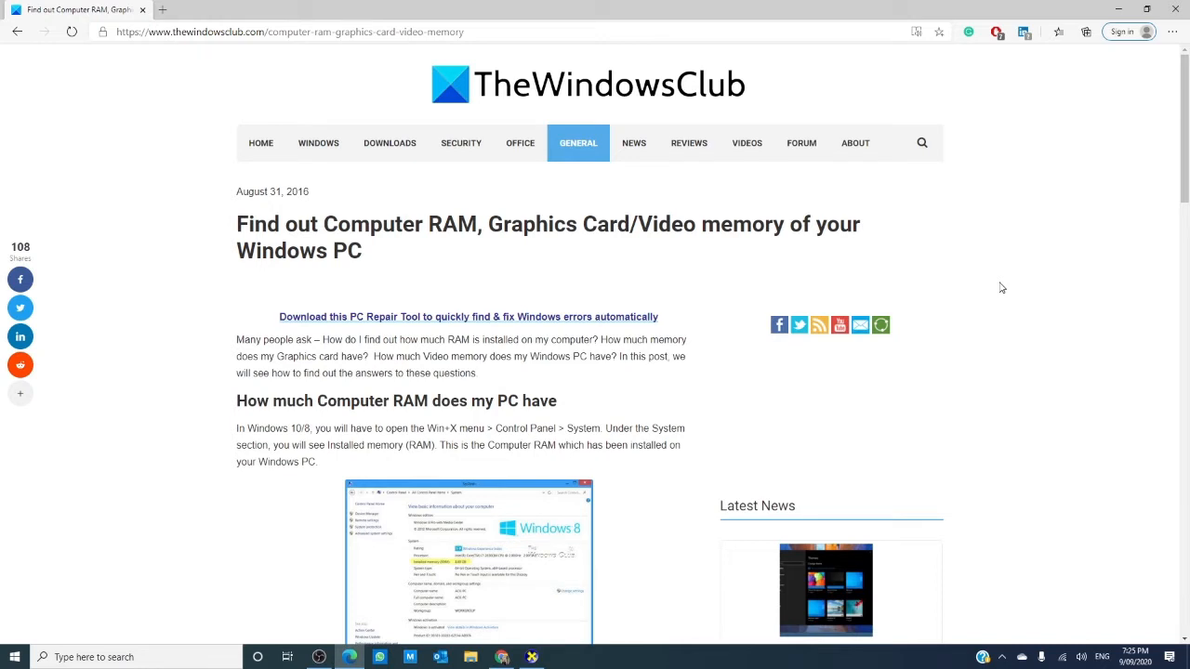
{"action": "mouse_move", "coordinate": [961, 276]}
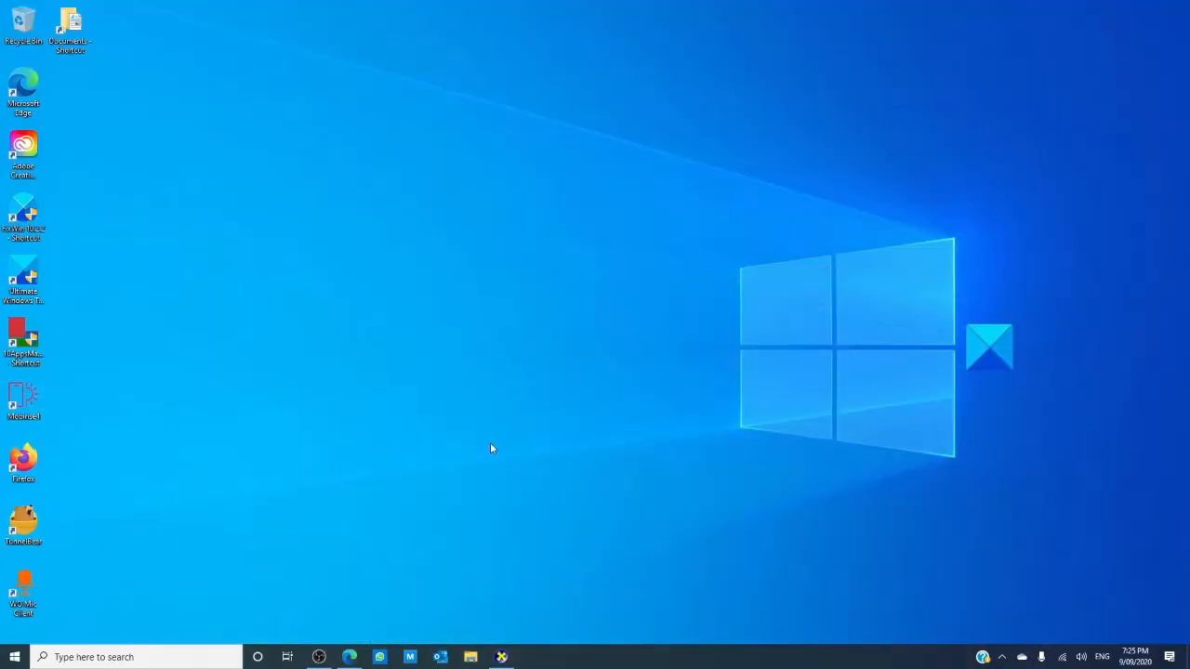
{"action": "right_click", "coordinate": [14, 656]}
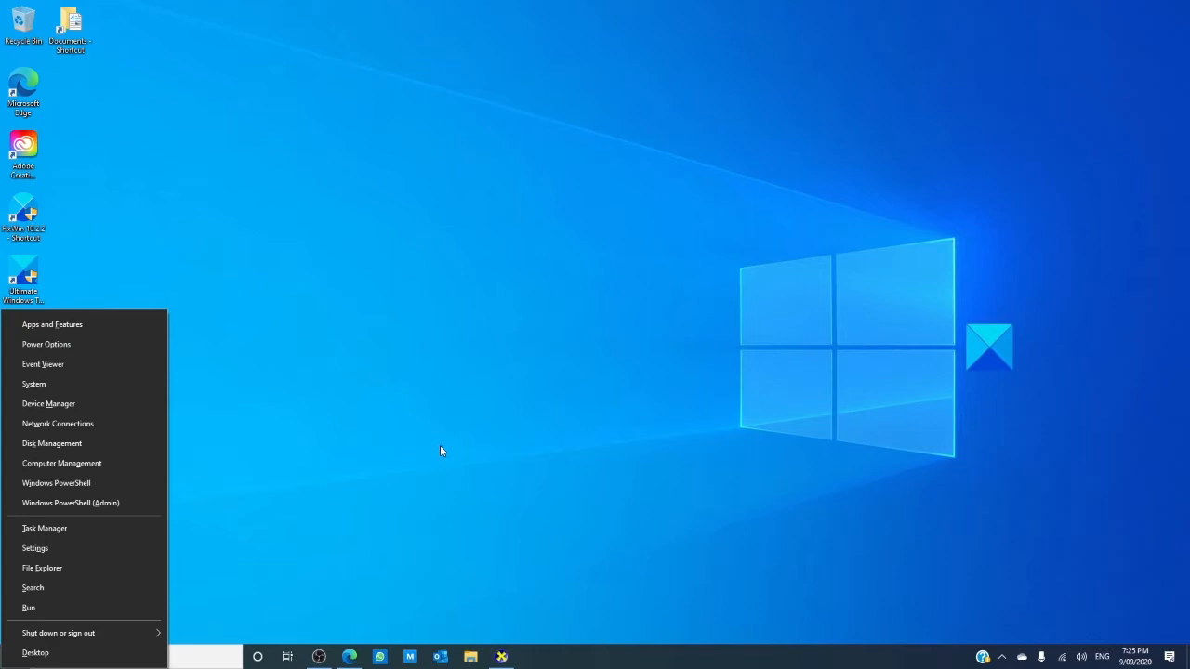
{"action": "mouse_move", "coordinate": [34, 384]}
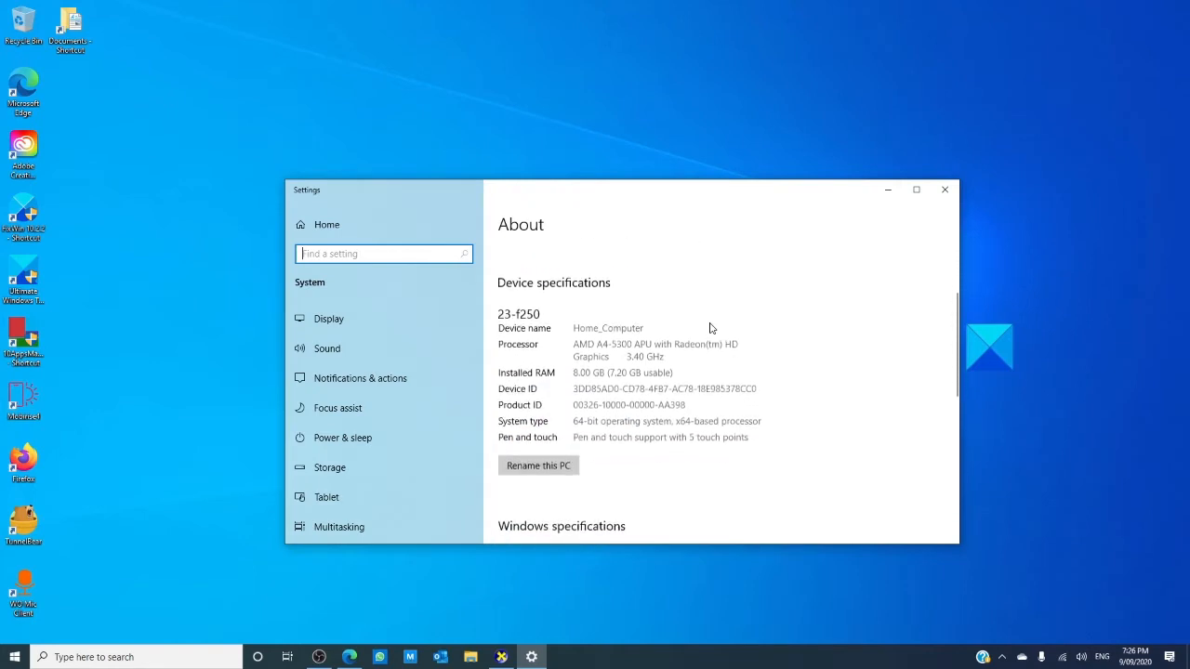
{"action": "scroll", "scroll_direction": "down", "scroll_amount": 3}
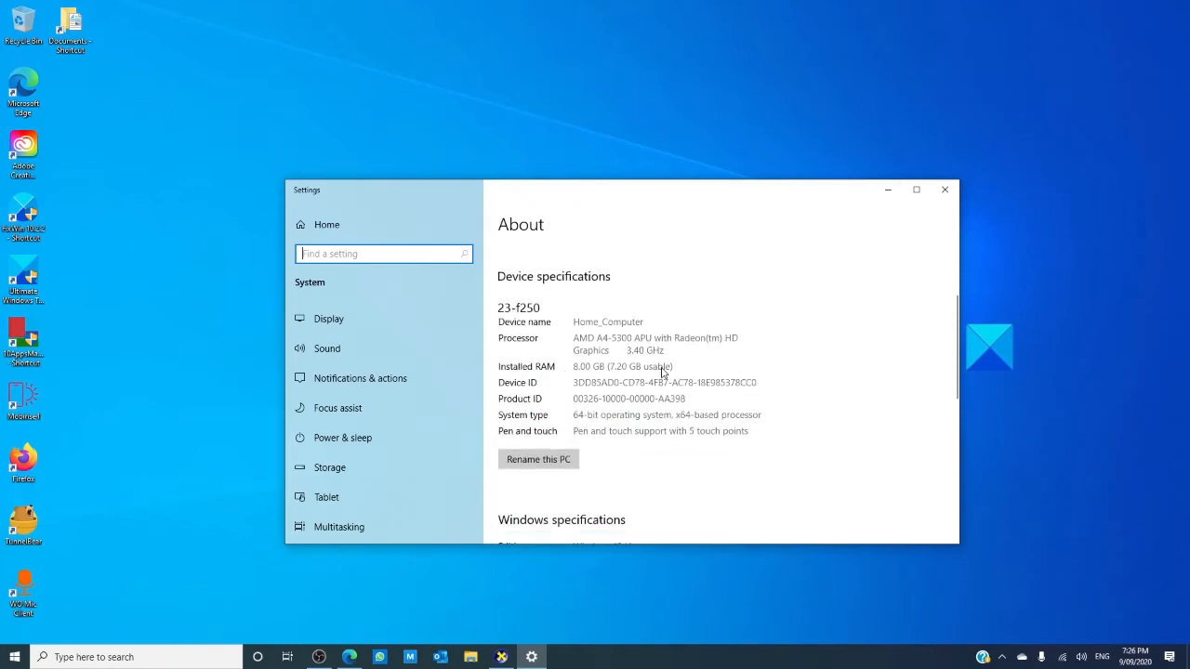
{"action": "mouse_move", "coordinate": [728, 402]}
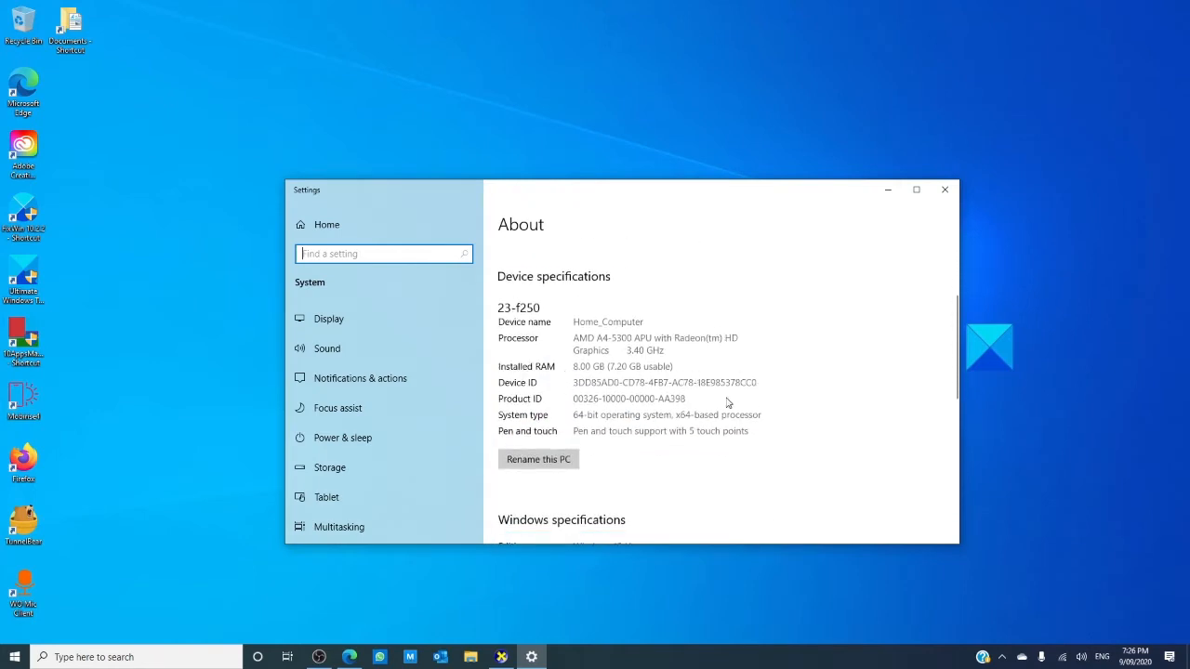
{"action": "left_click", "coordinate": [945, 190]}
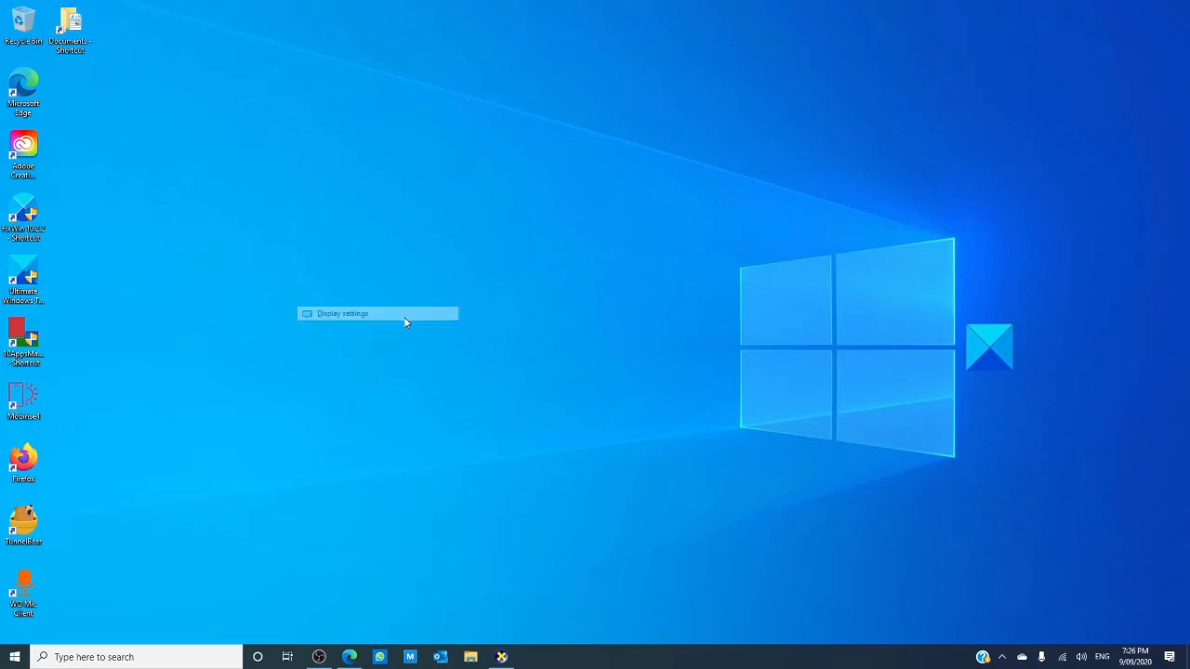
Show Advanced display settings for the HP All-in-One on the AMD Radeon HD 7480D
{"action": "left_click", "coordinate": [342, 313]}
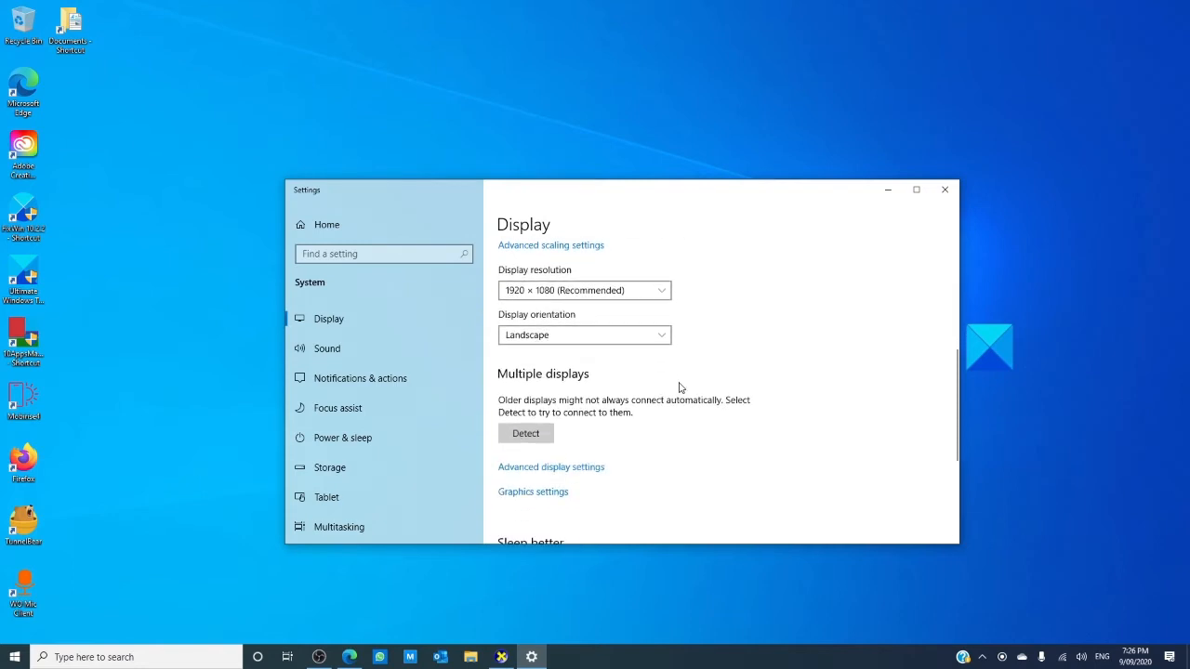
{"action": "mouse_move", "coordinate": [550, 467]}
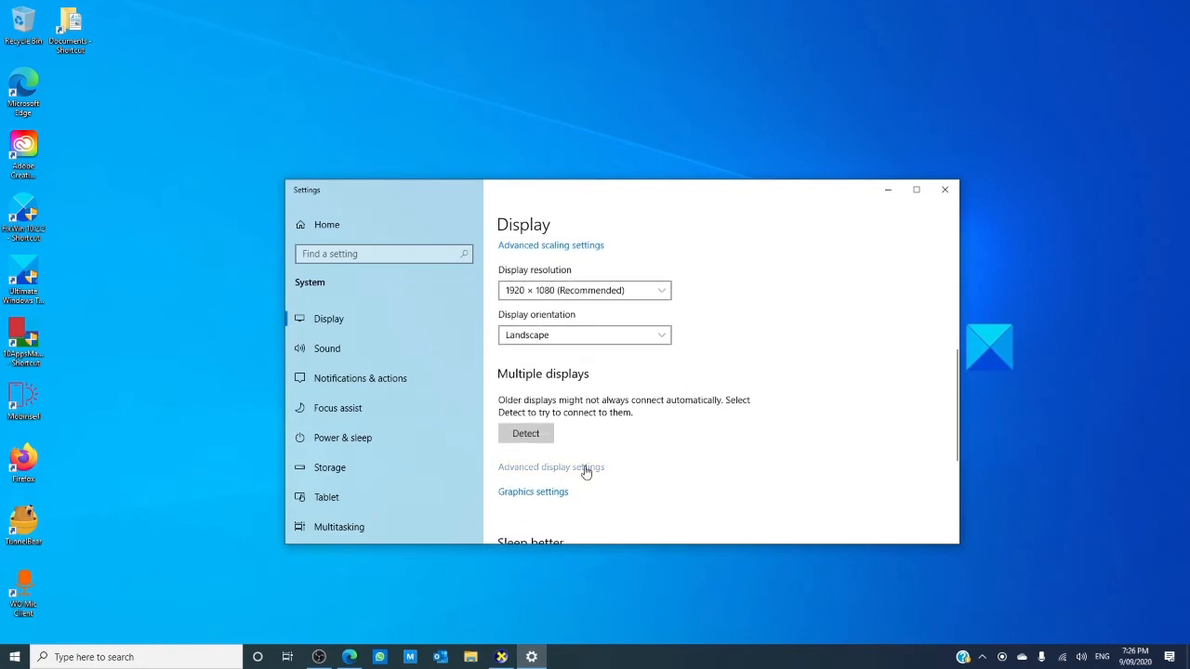
{"action": "left_click", "coordinate": [550, 466]}
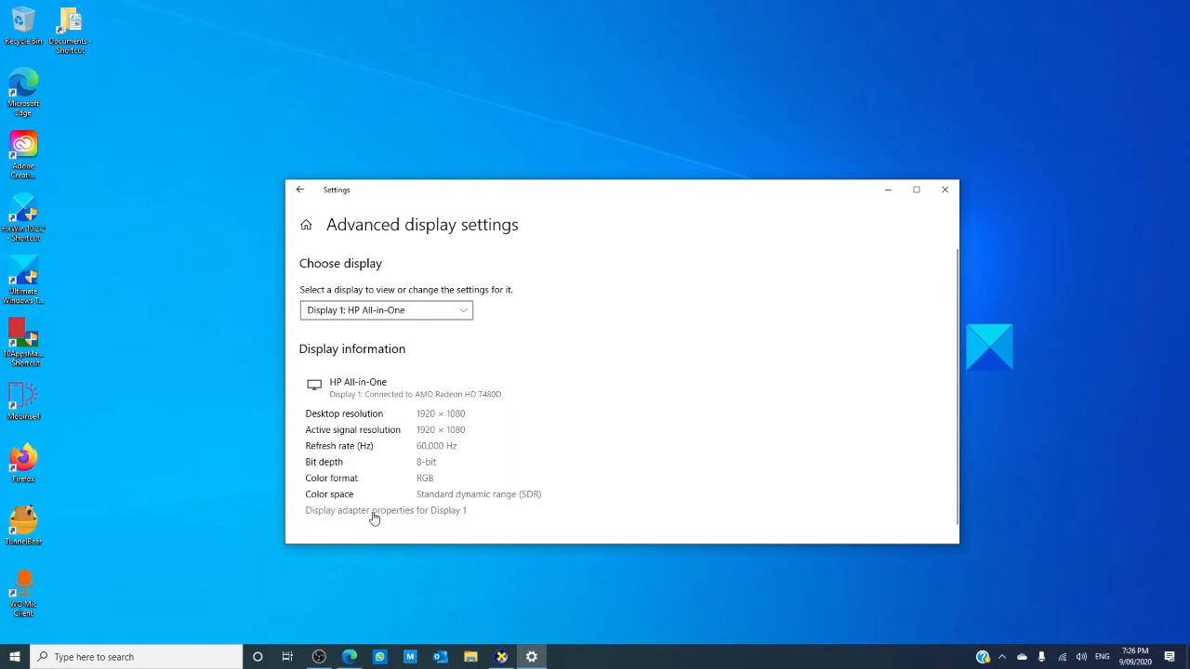
View Display 1 adapter properties: 768 MB dedicated, 4224 MB total graphics memory
{"action": "left_click", "coordinate": [385, 511]}
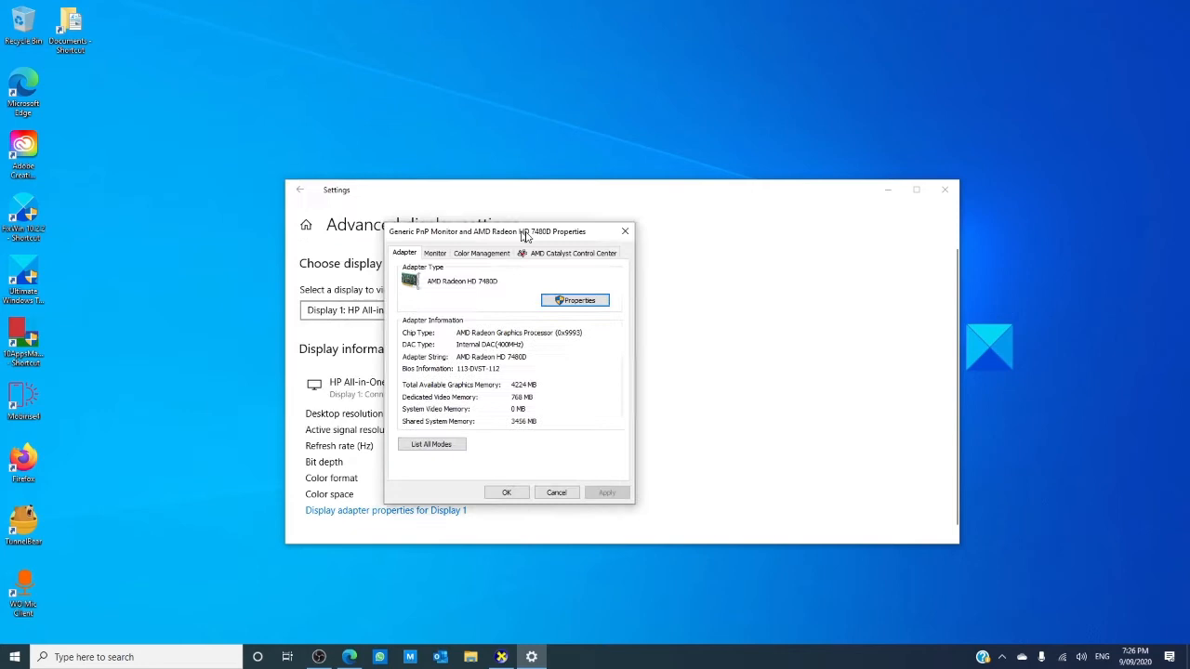
{"action": "left_click_drag", "start_coordinate": [526, 231], "coordinate": [609, 227]}
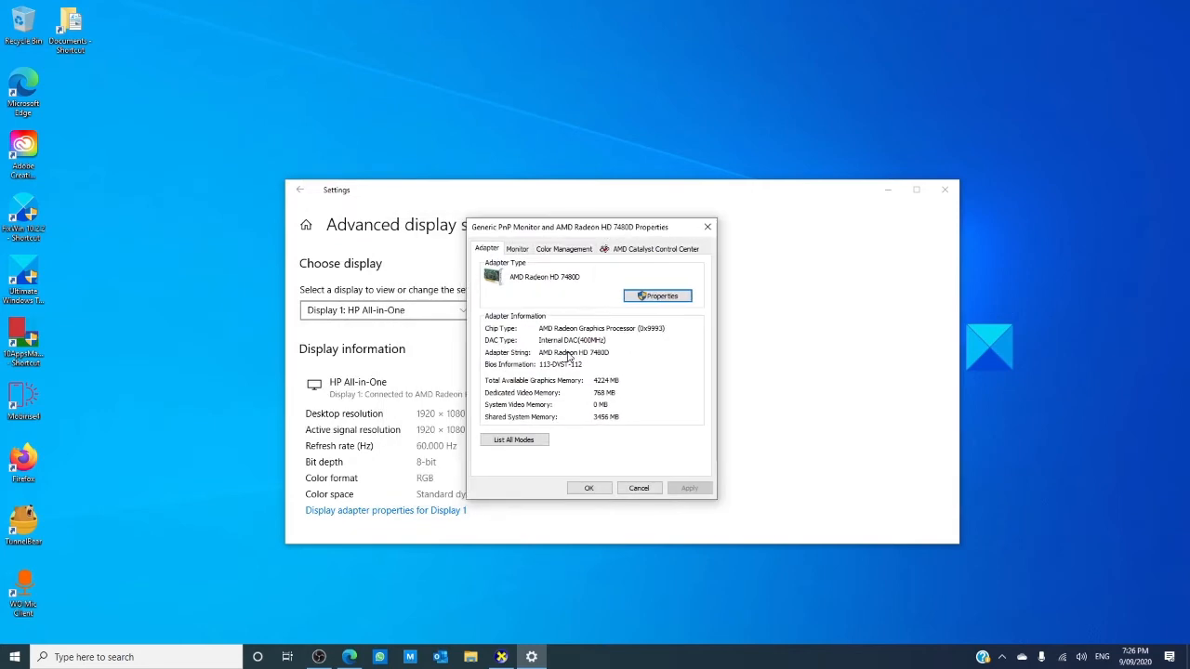
{"action": "mouse_move", "coordinate": [548, 330]}
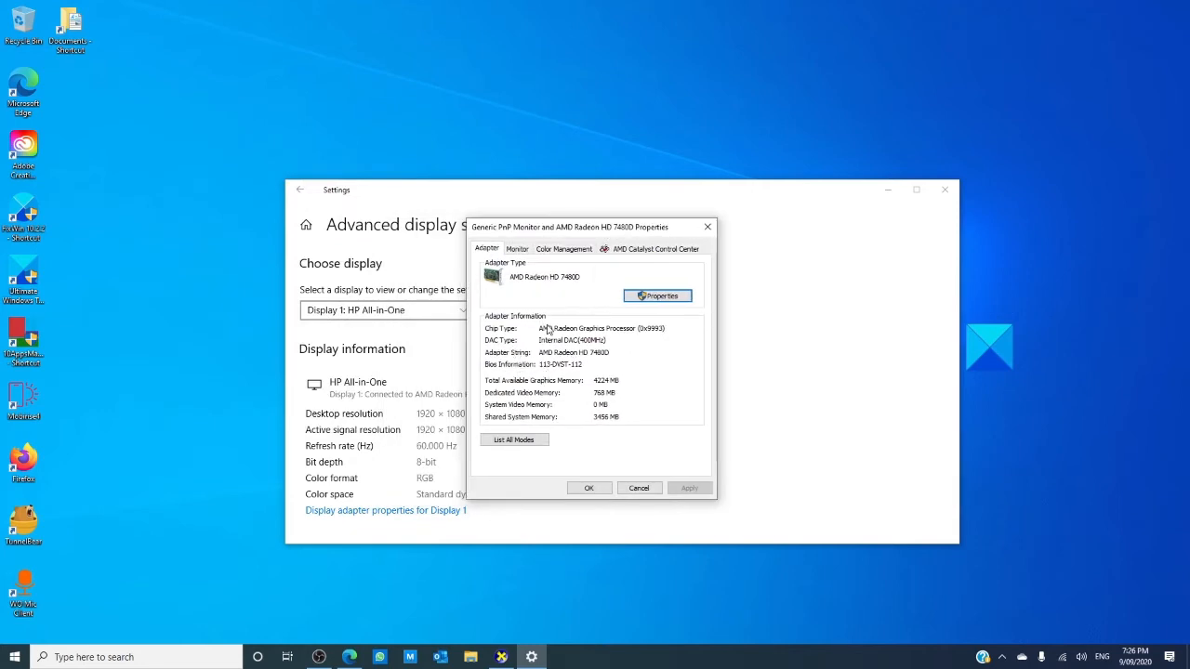
{"action": "mouse_move", "coordinate": [678, 397]}
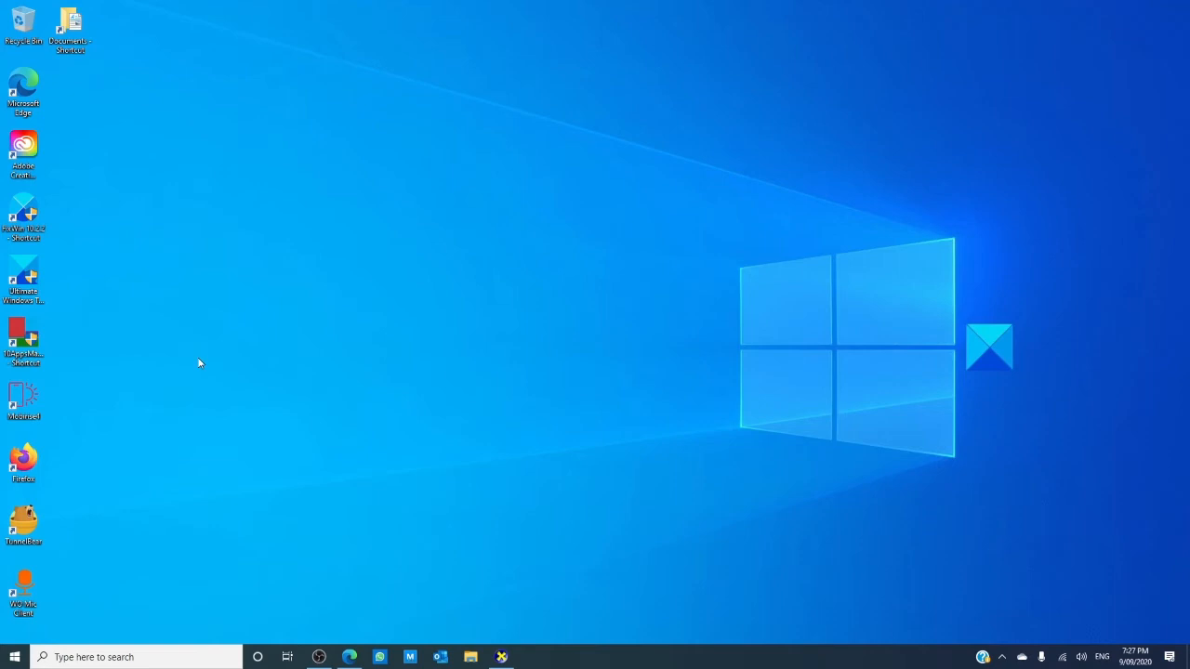
{"action": "mouse_move", "coordinate": [116, 657]}
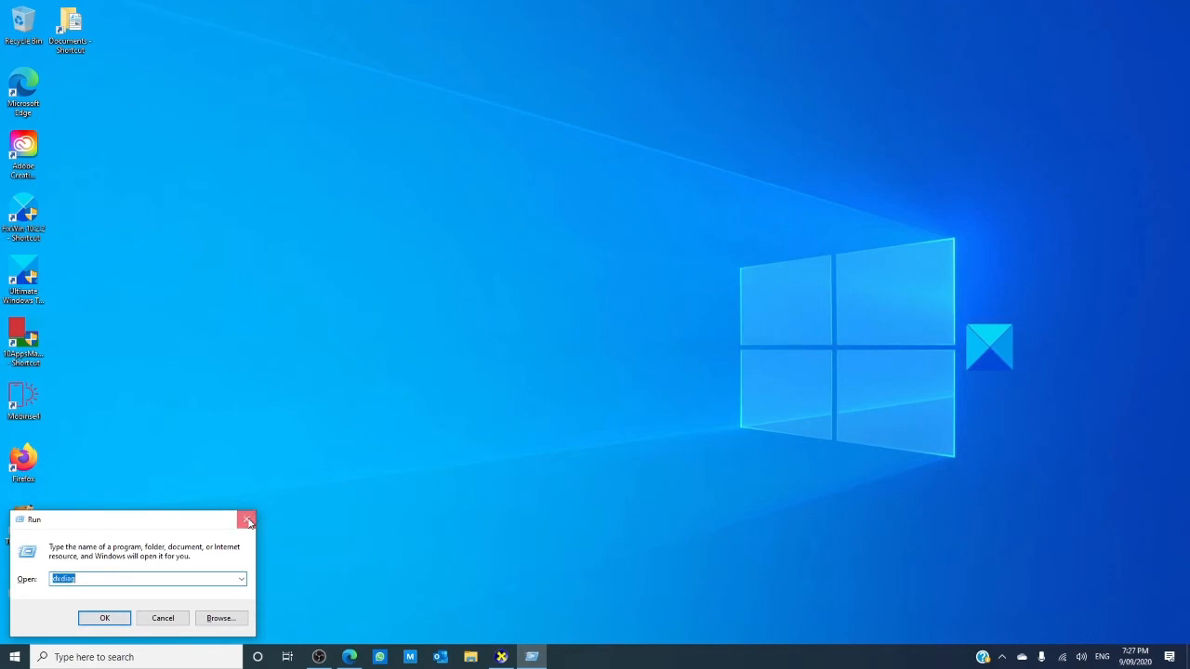
Read dxdiag's System tab (8192MB RAM, DirectX 12), exit it, and restore Edge
{"action": "left_click", "coordinate": [104, 618]}
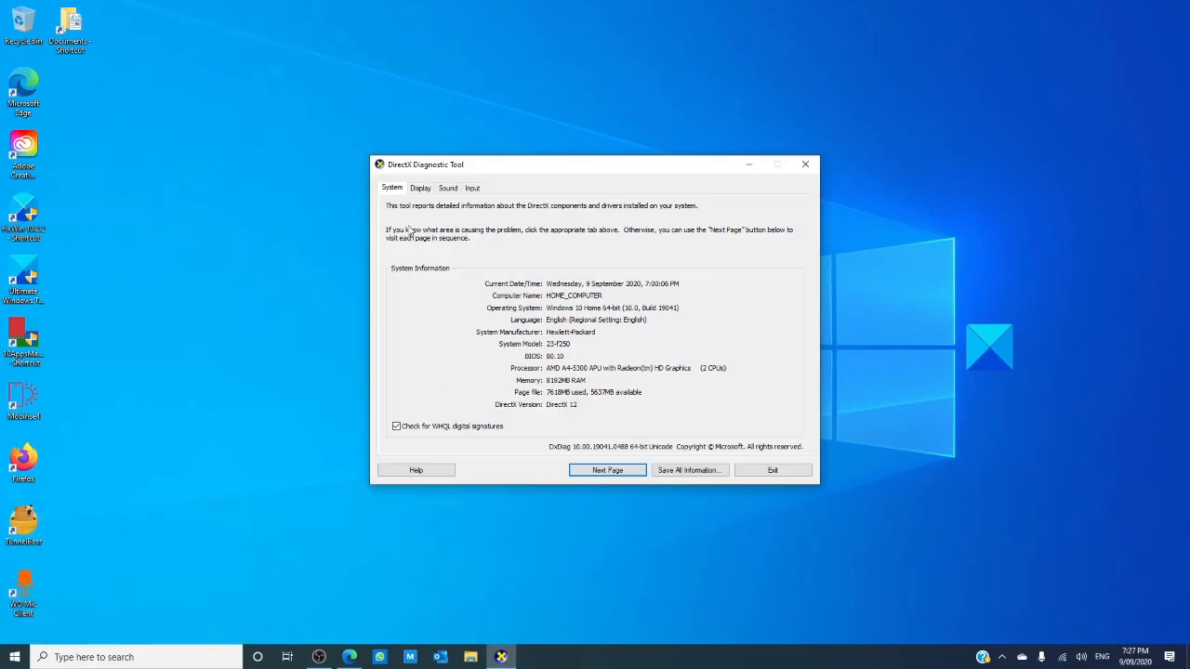
{"action": "mouse_move", "coordinate": [623, 320]}
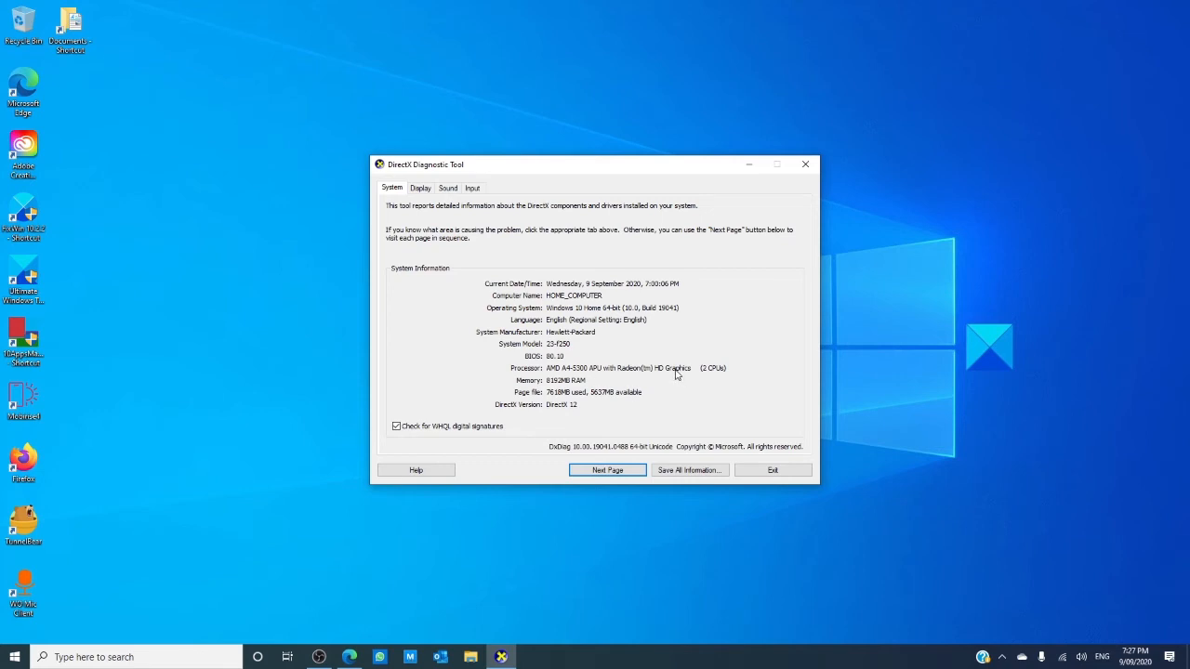
{"action": "mouse_move", "coordinate": [571, 405]}
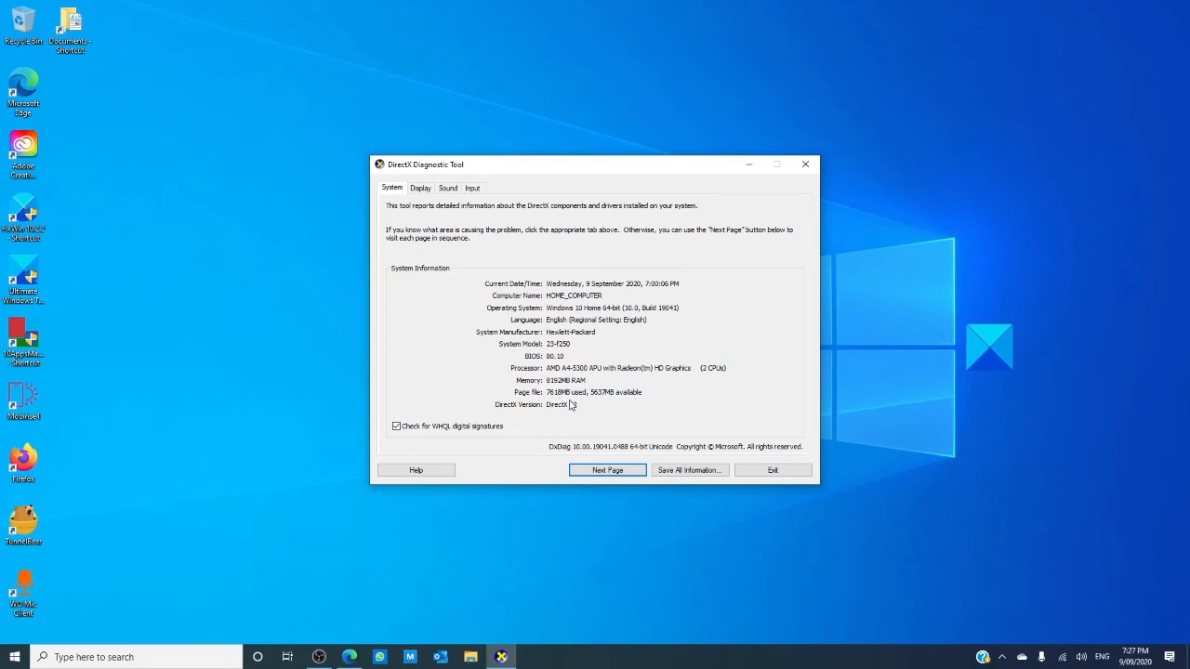
{"action": "left_click", "coordinate": [772, 469]}
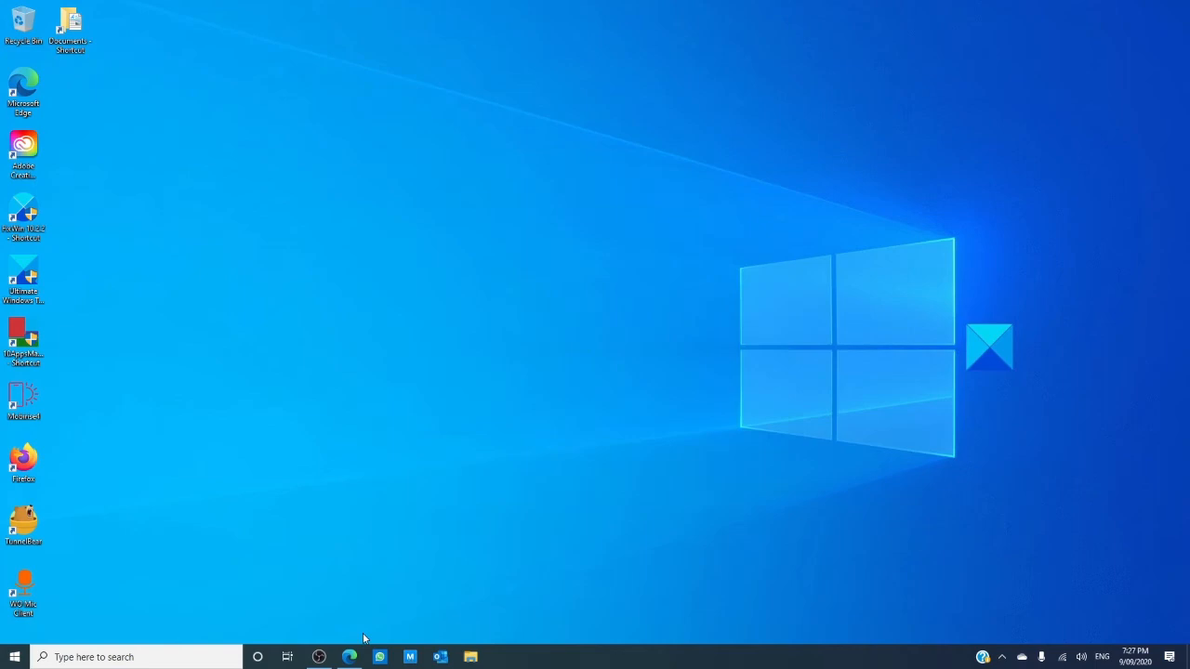
{"action": "left_click", "coordinate": [349, 657]}
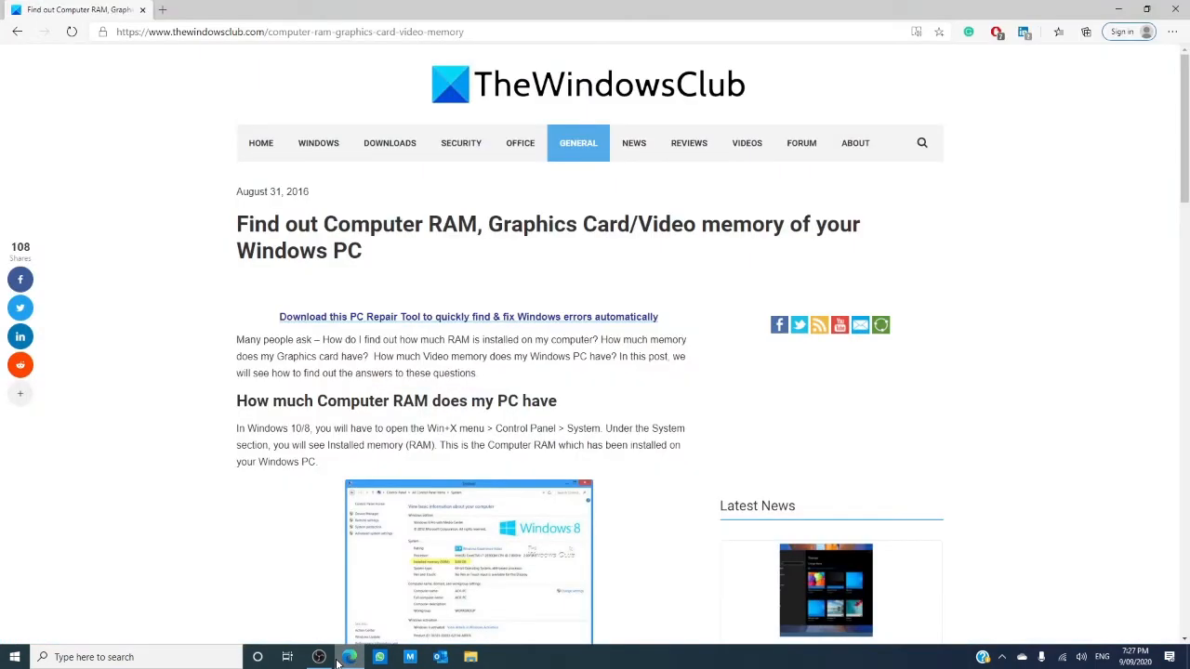